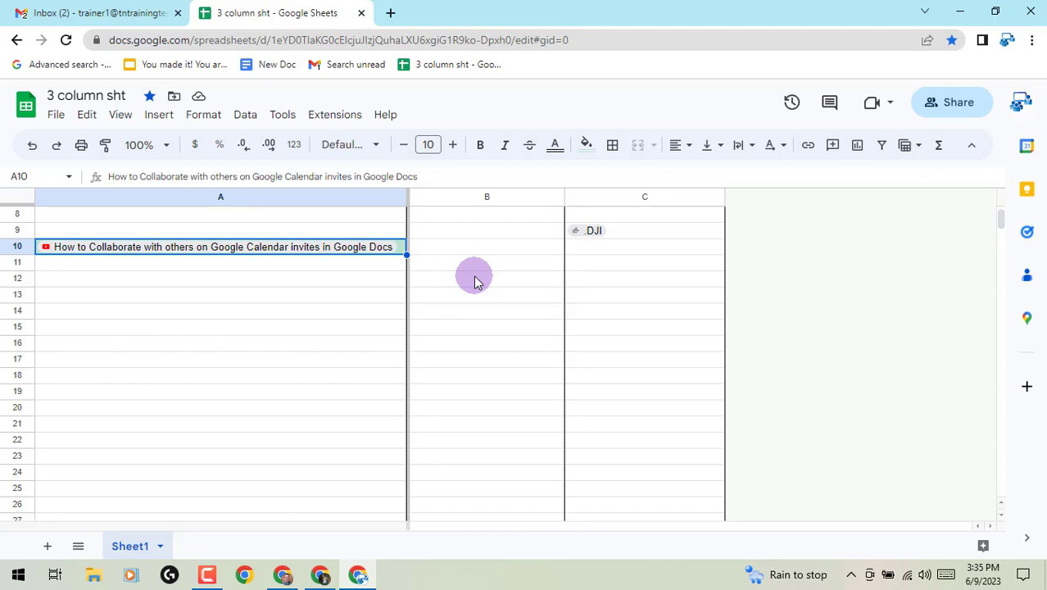
mouse_move(428, 297)
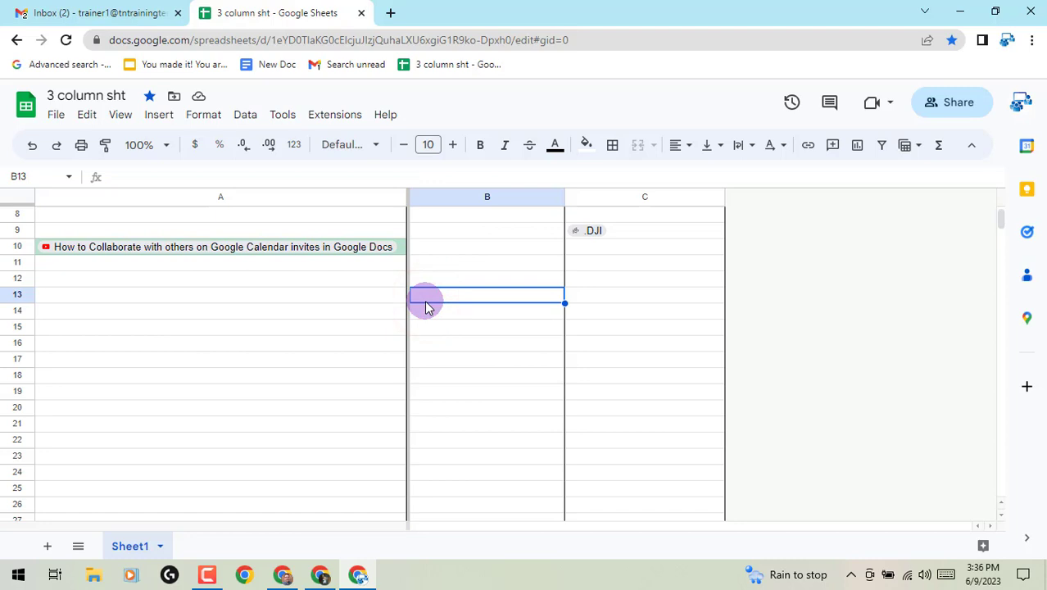
Insert Gary the Google Guy and Jennifer Trainer as person chips in B13.
type("@")
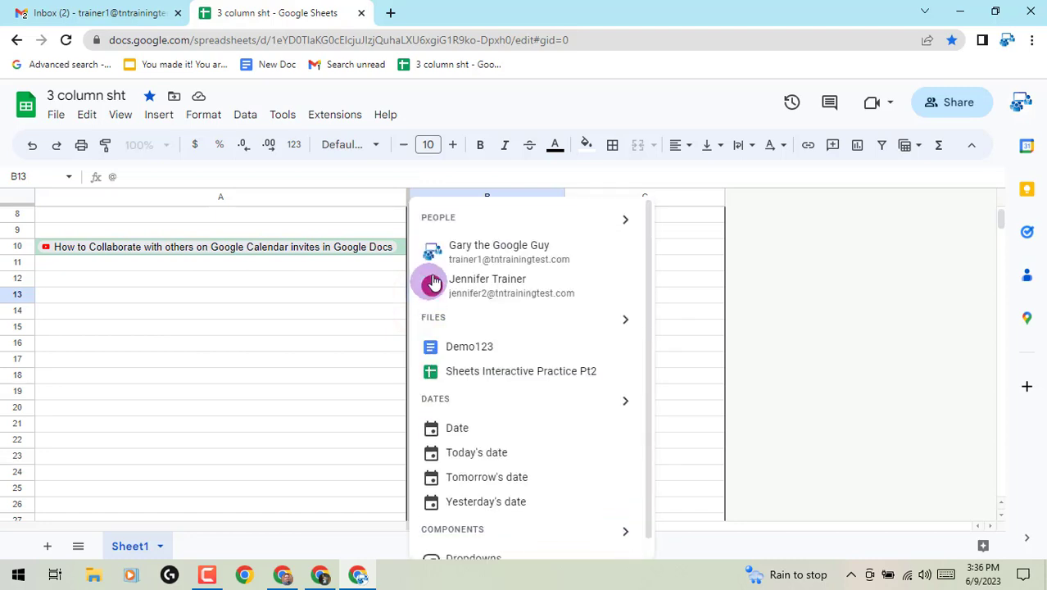
left_click(498, 251)
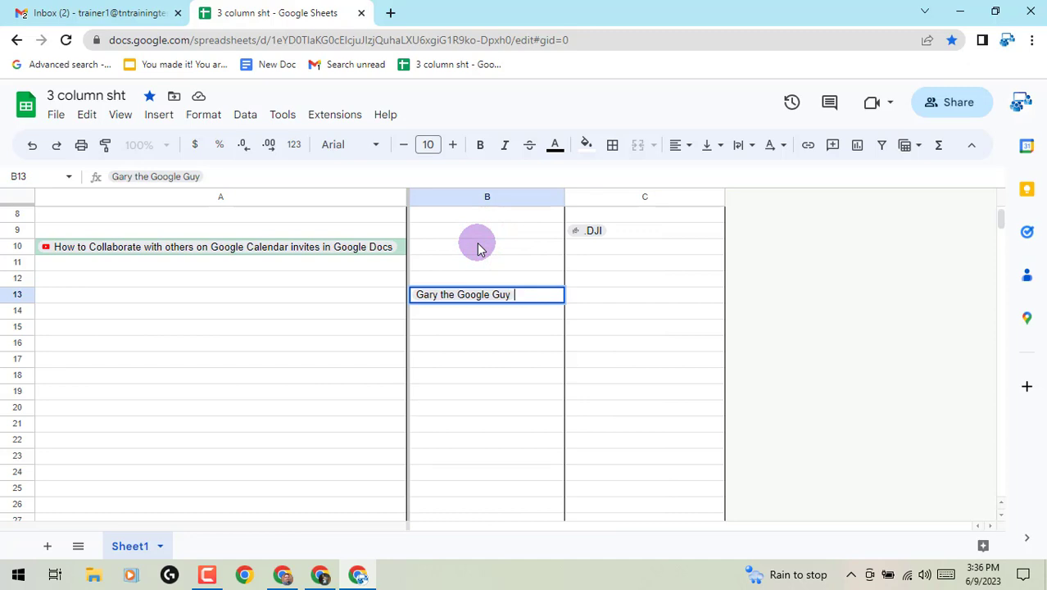
type("@")
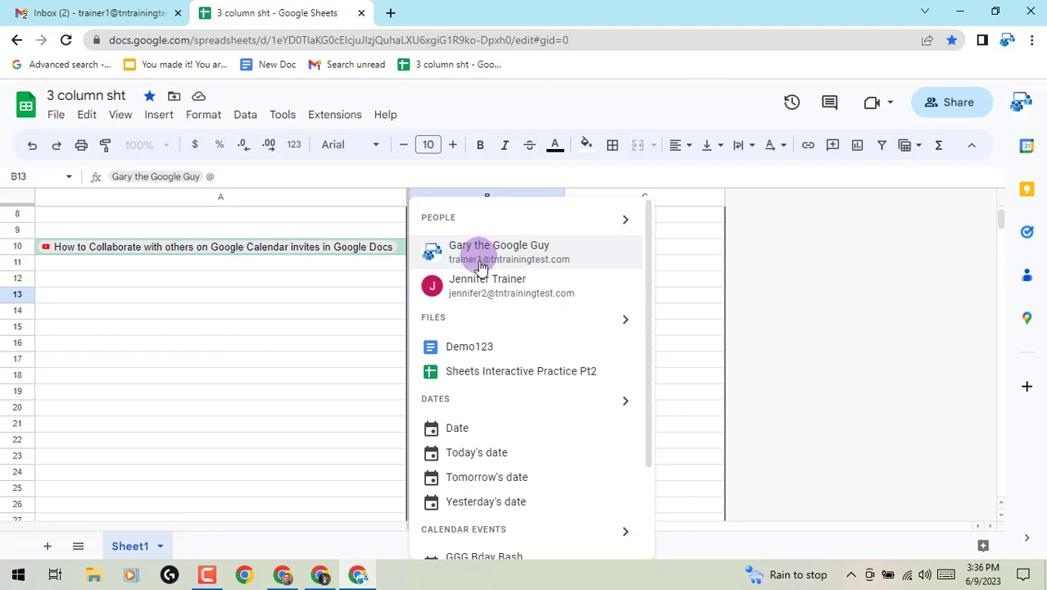
left_click(487, 285)
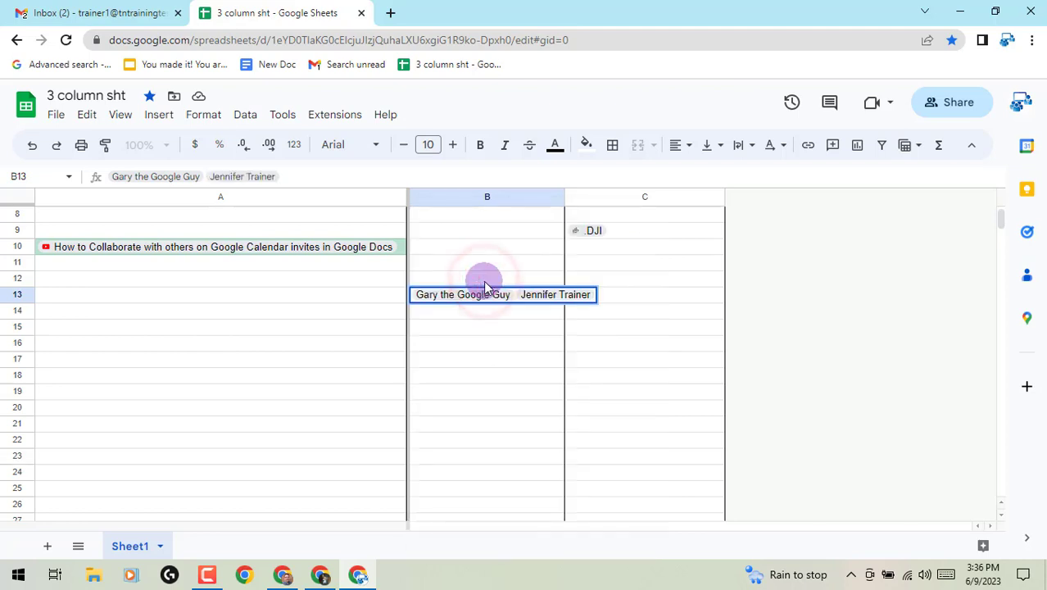
mouse_move(565, 359)
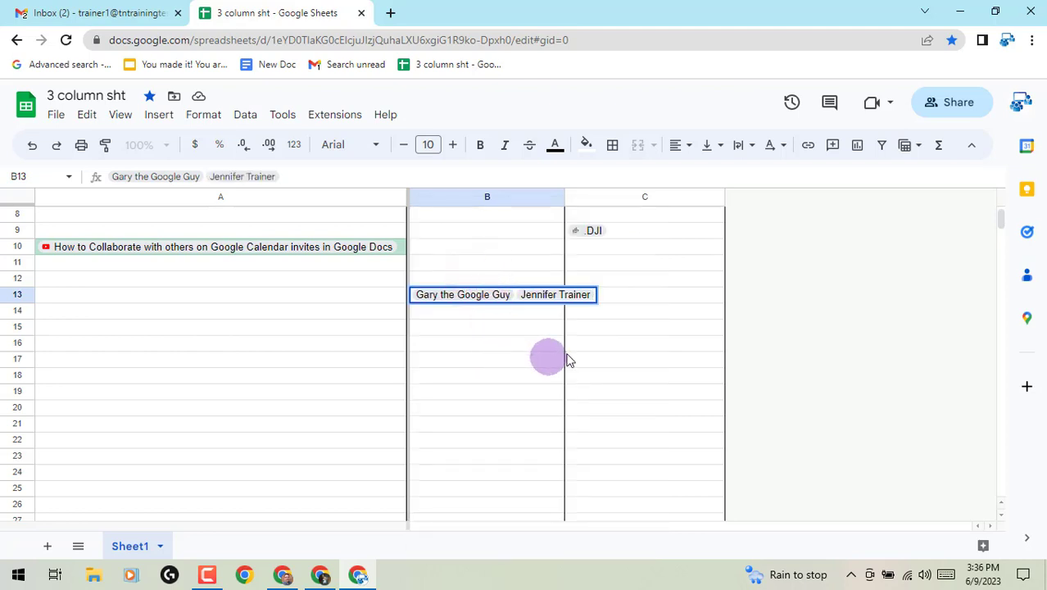
mouse_move(539, 258)
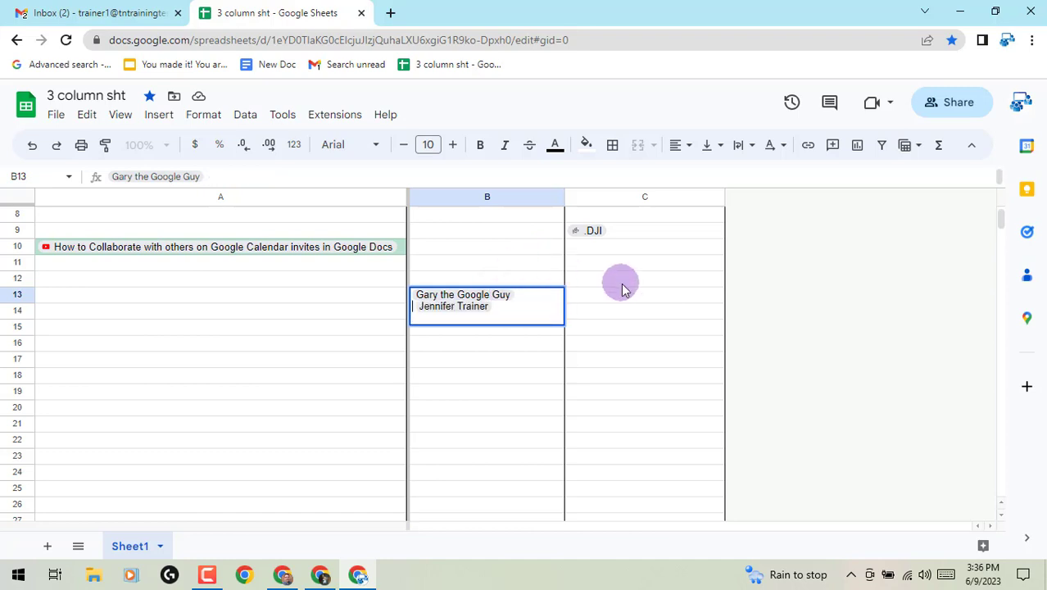
Commit the B13 entry and dismiss the notice offering to share with Jennifer.
left_click(644, 278)
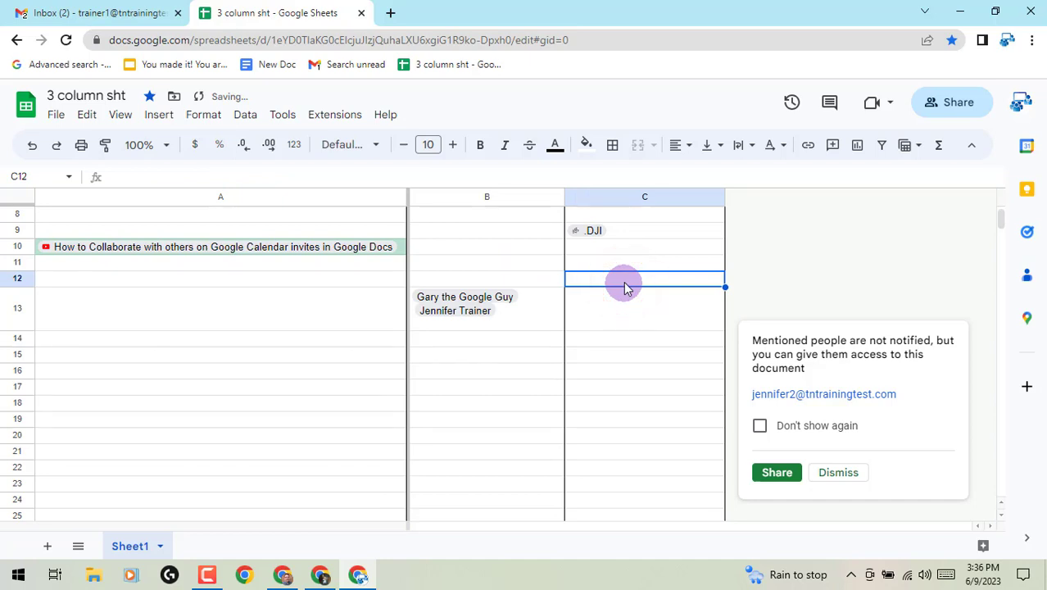
left_click(838, 472)
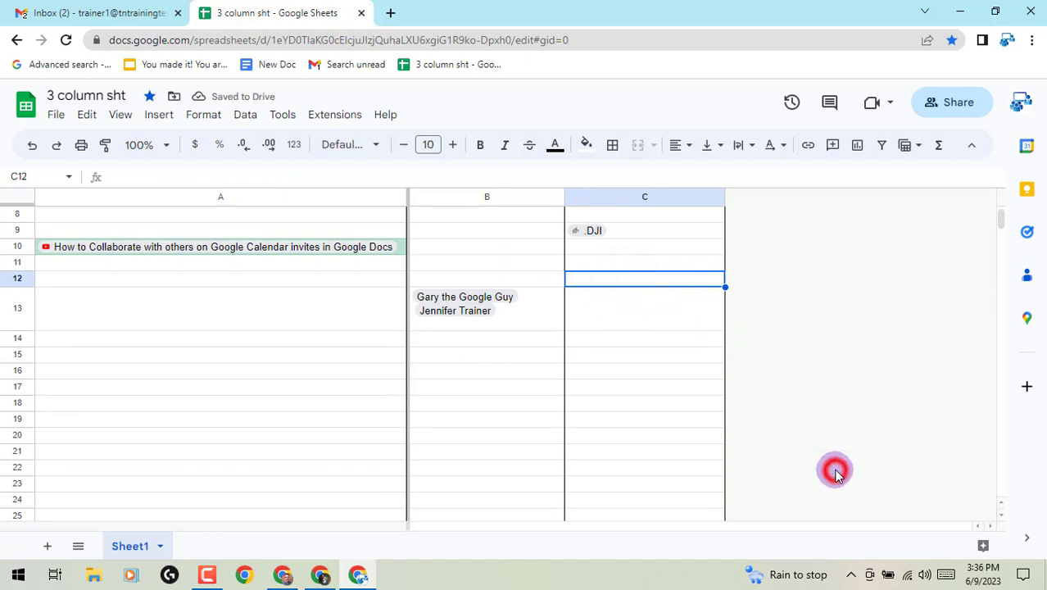
mouse_move(556, 323)
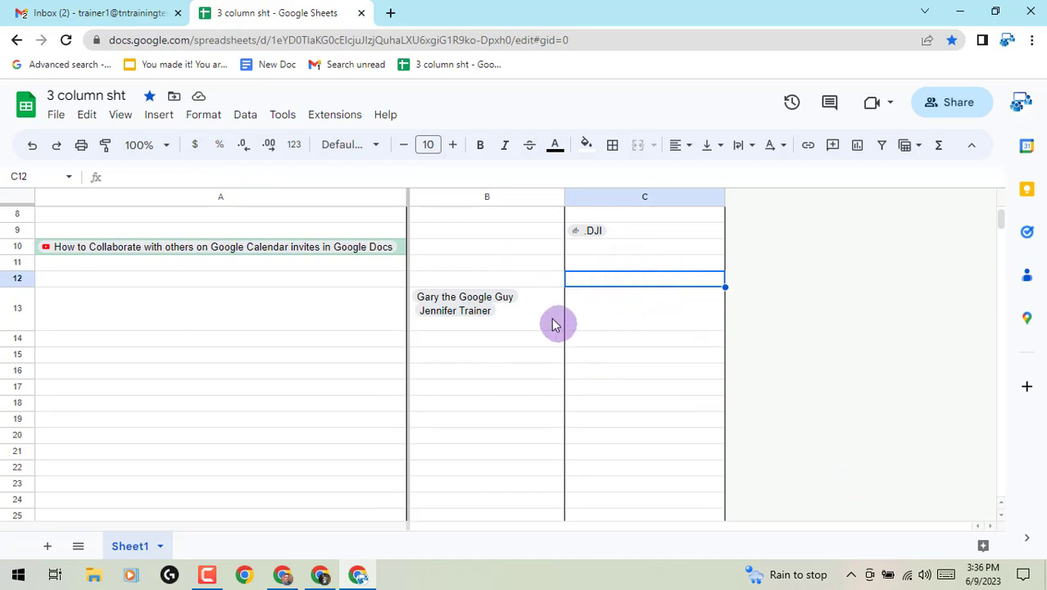